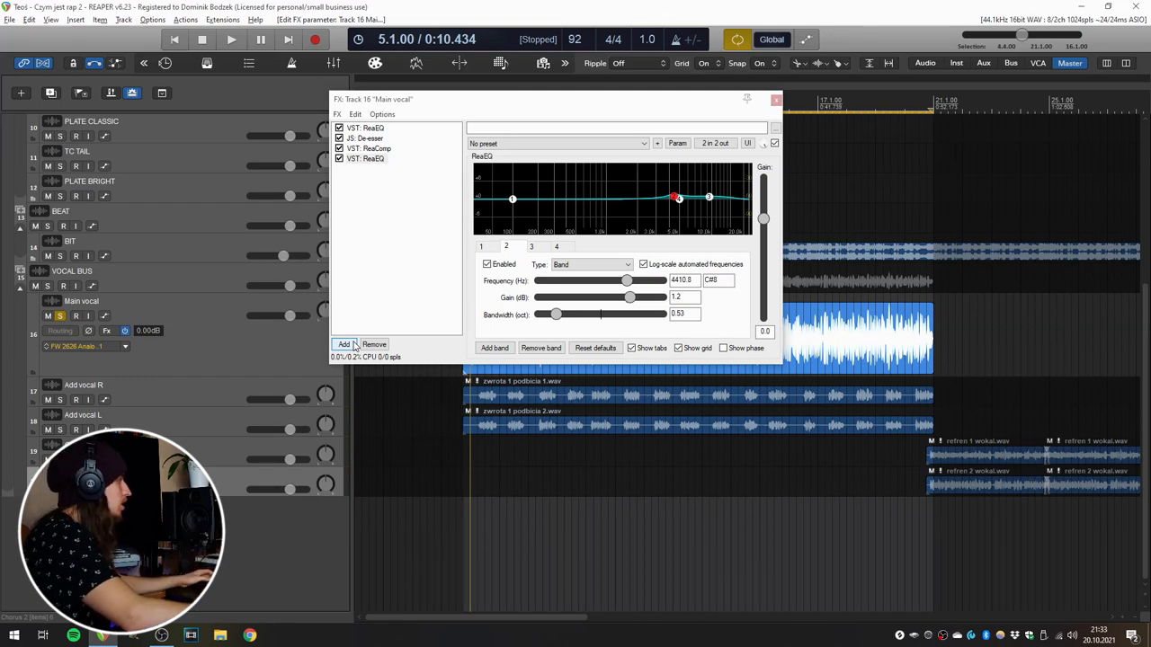
Add JS: Saturation to the Main vocal chain with Amount raised to 100, then close the chain
{"action": "left_click", "coordinate": [344, 345]}
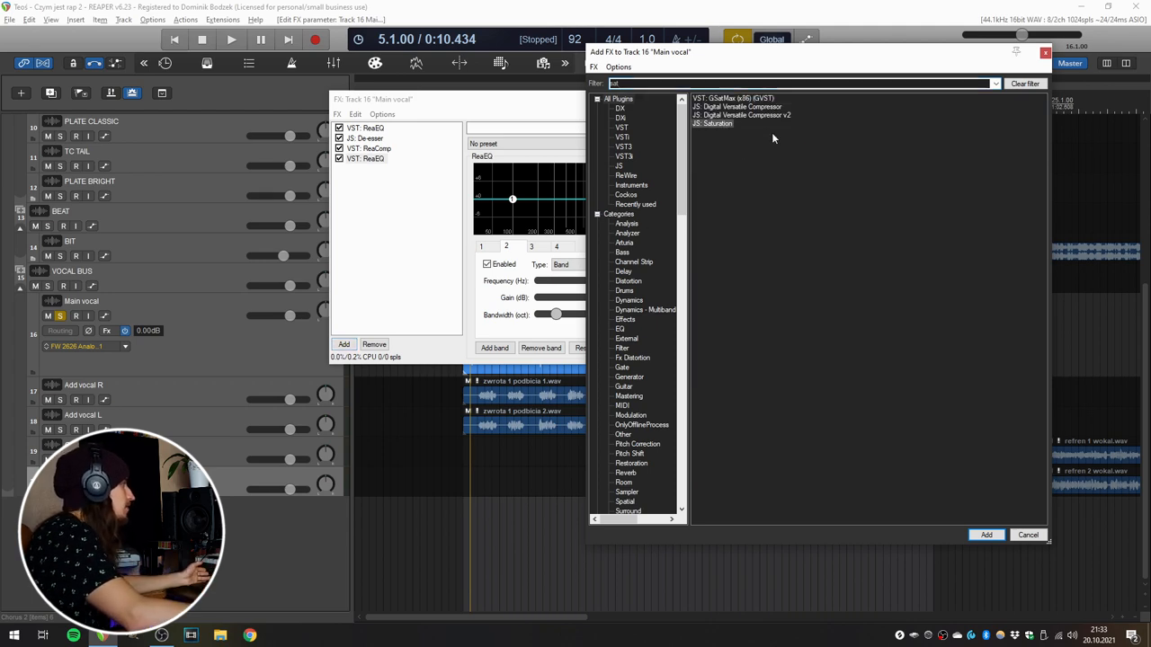
{"action": "left_click", "coordinate": [986, 536]}
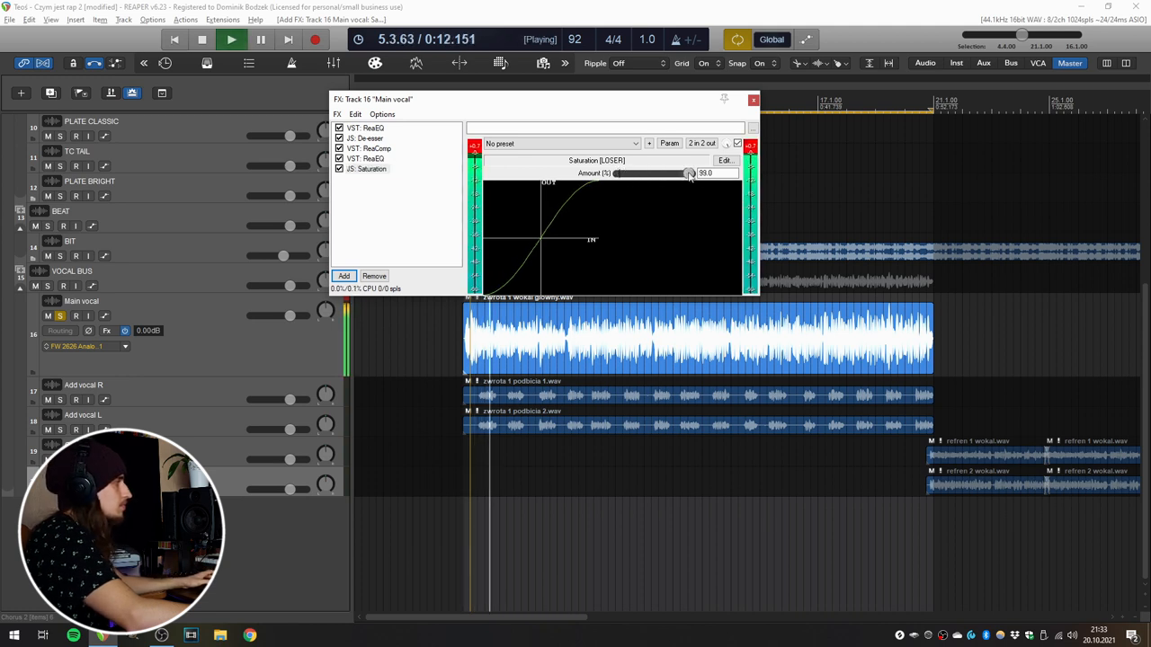
{"action": "left_click_drag", "start_coordinate": [691, 173], "coordinate": [720, 172]}
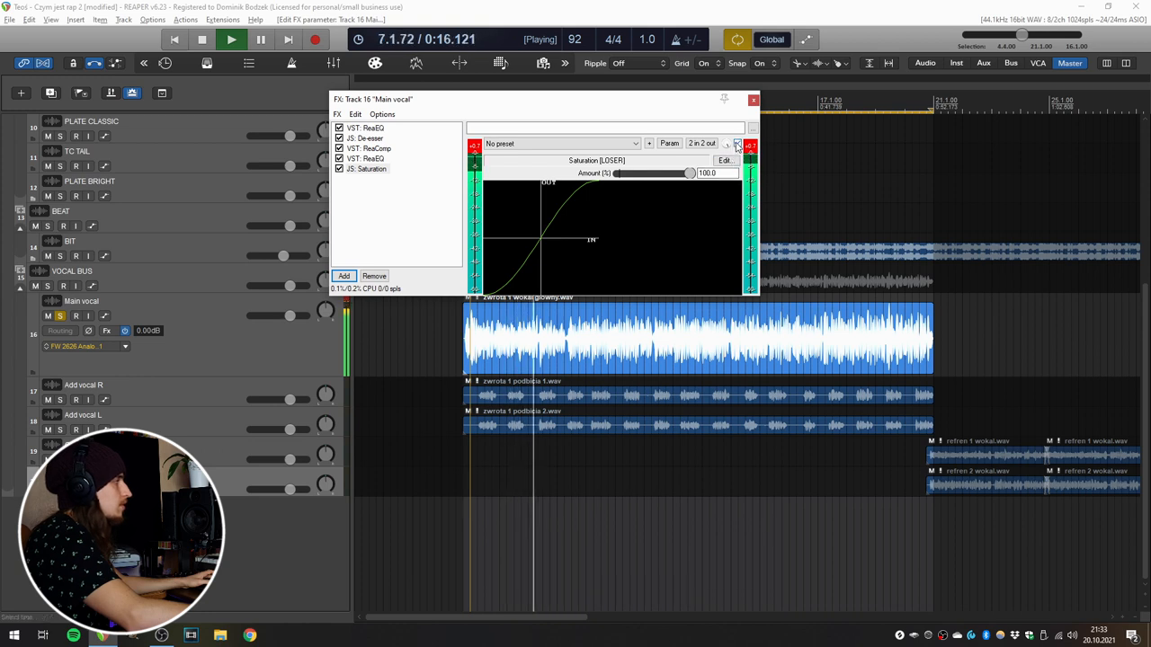
{"action": "left_click", "coordinate": [340, 169]}
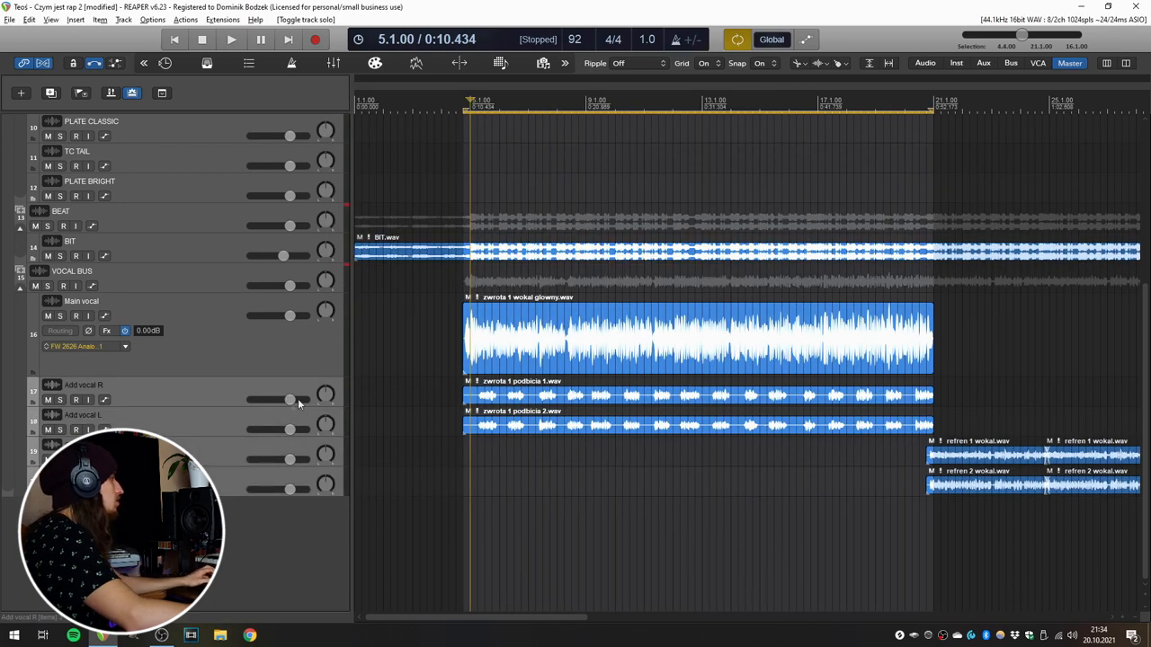
Ride the Main vocal fader down and back up during playback until it sits in the mix
{"action": "left_click_drag", "start_coordinate": [289, 399], "coordinate": [252, 399]}
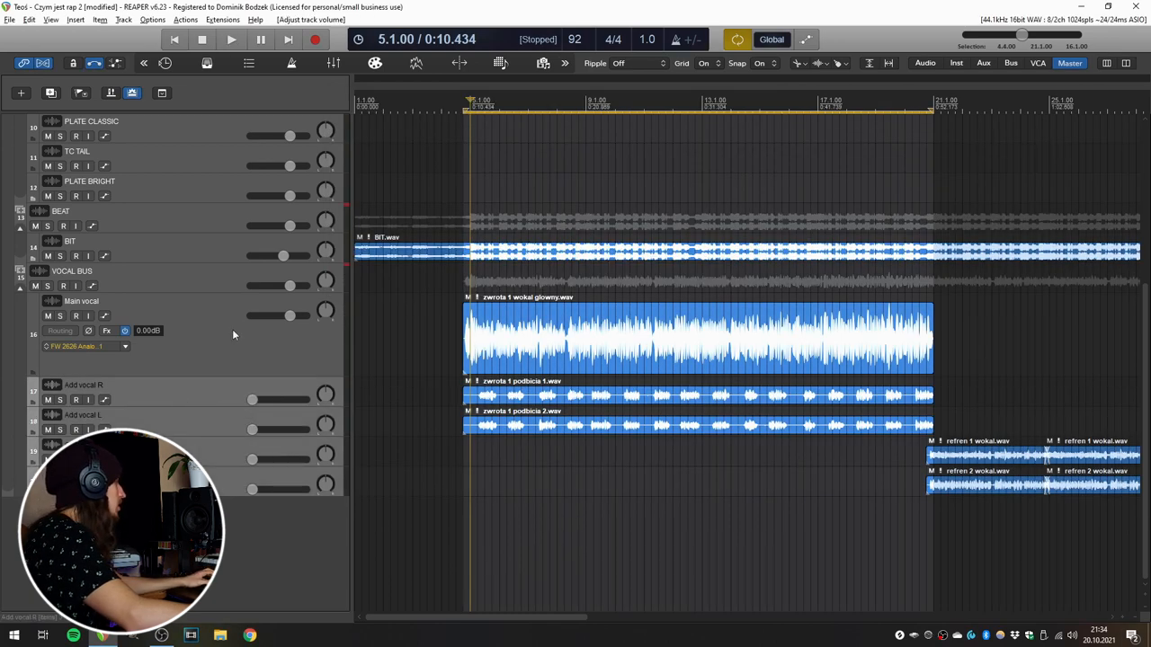
{"action": "left_click_drag", "start_coordinate": [290, 317], "coordinate": [279, 316]}
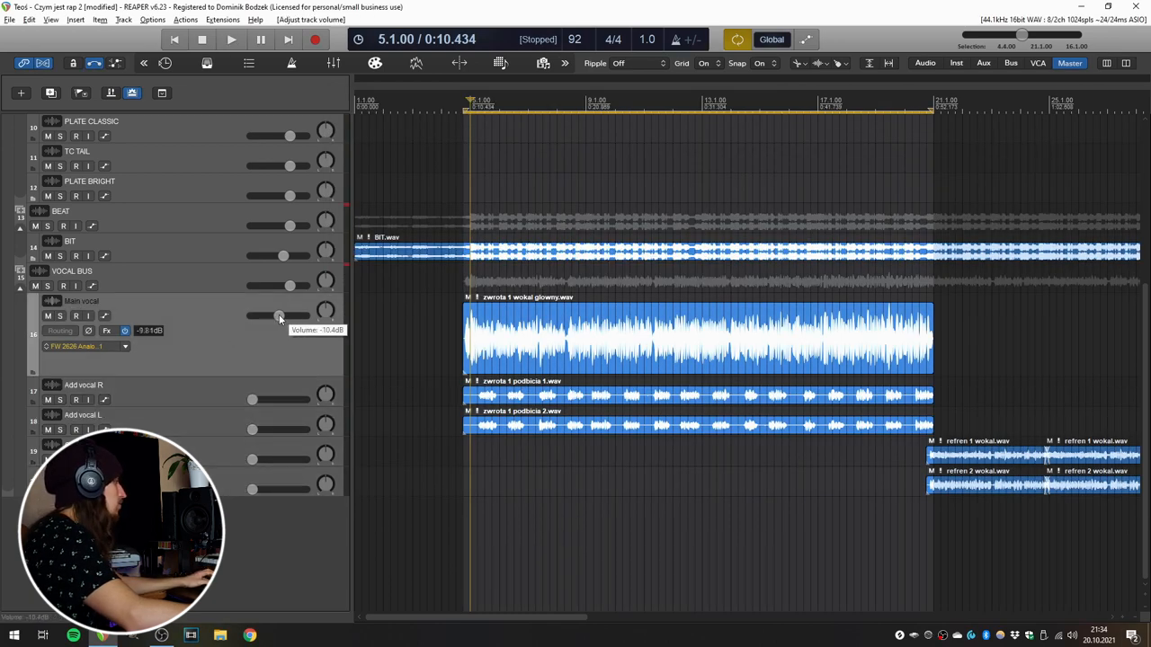
{"action": "left_click_drag", "start_coordinate": [281, 317], "coordinate": [252, 316]}
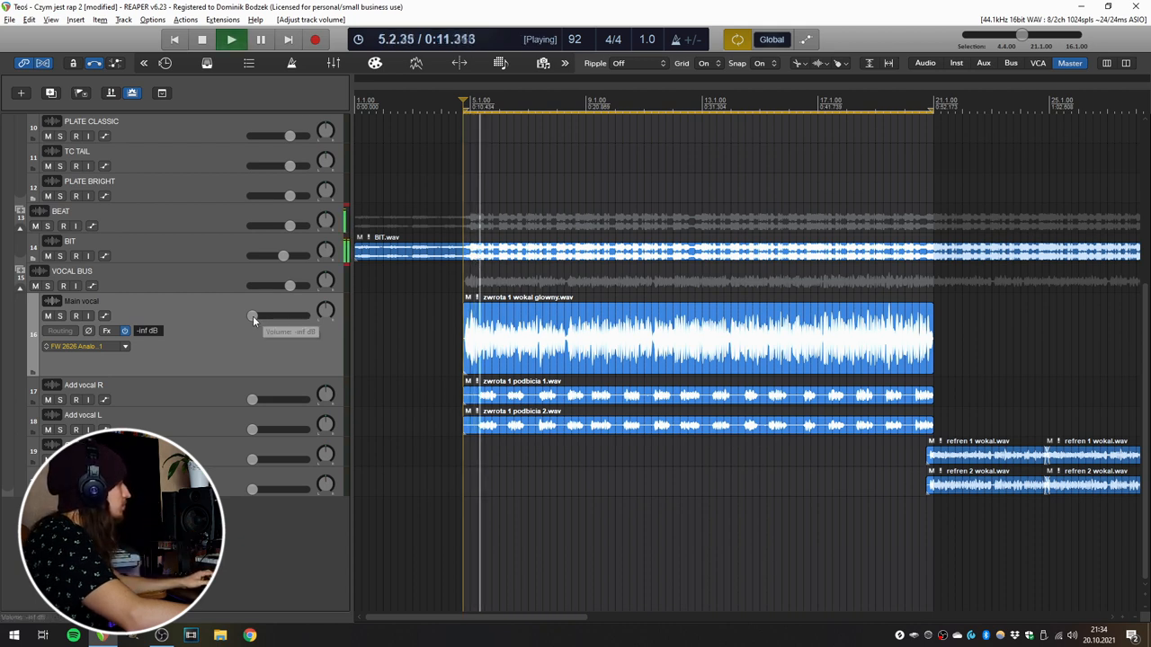
{"action": "left_click_drag", "start_coordinate": [252, 316], "coordinate": [269, 316]}
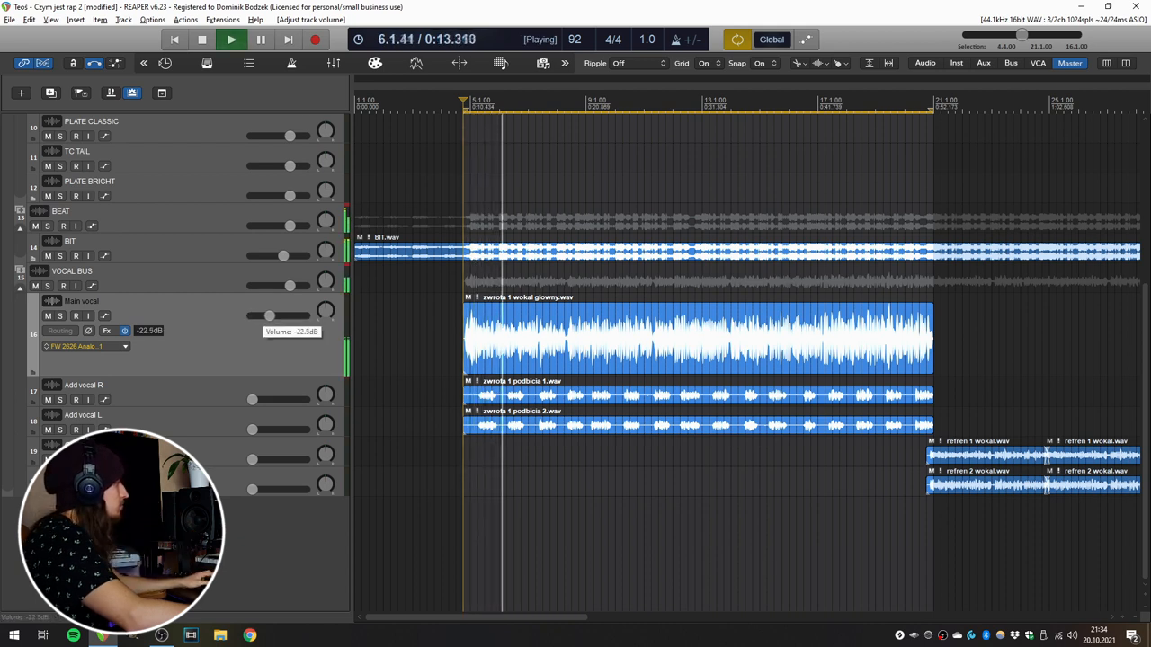
{"action": "left_click_drag", "start_coordinate": [270, 317], "coordinate": [277, 317]}
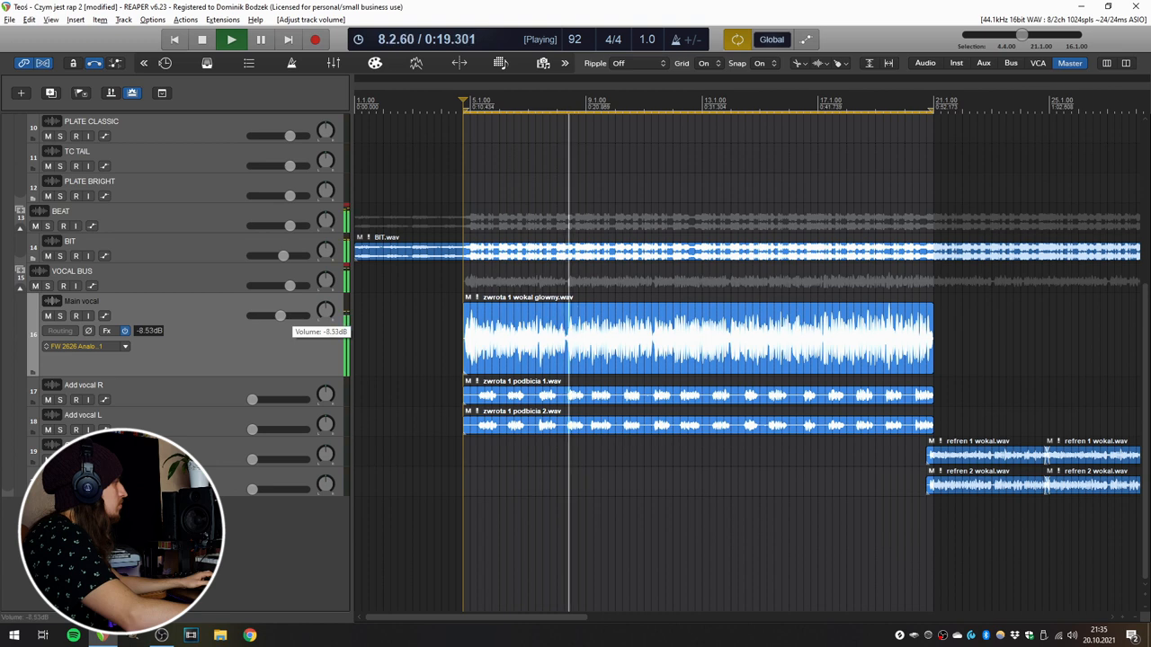
{"action": "left_click_drag", "start_coordinate": [278, 317], "coordinate": [284, 316]}
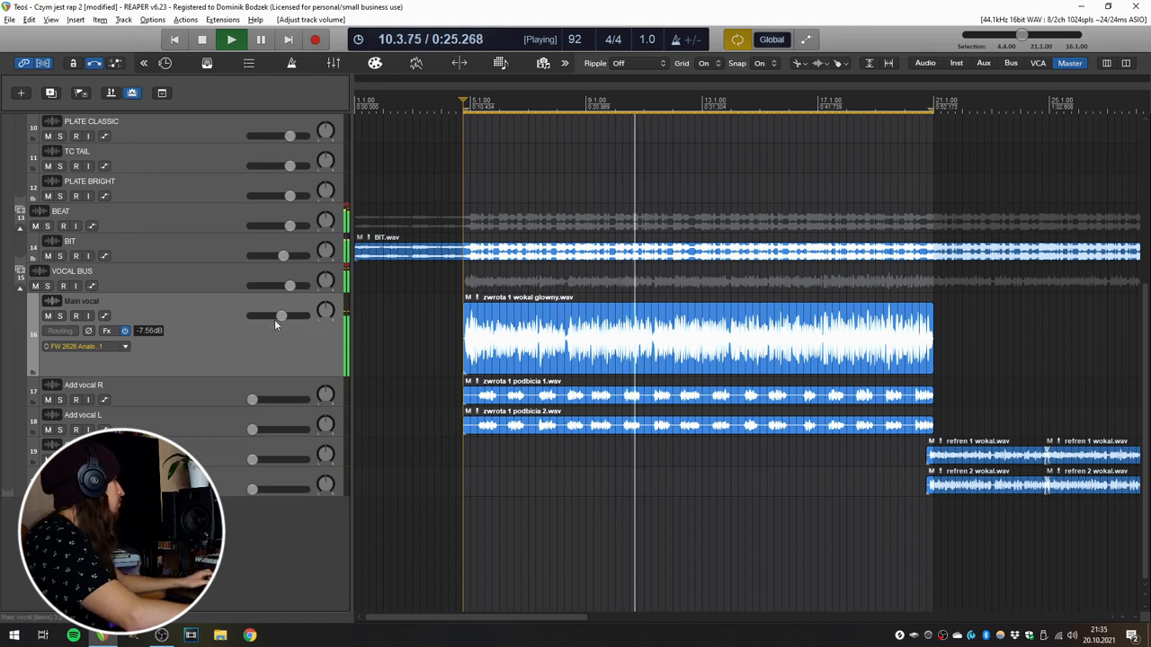
{"action": "mouse_move", "coordinate": [166, 342]}
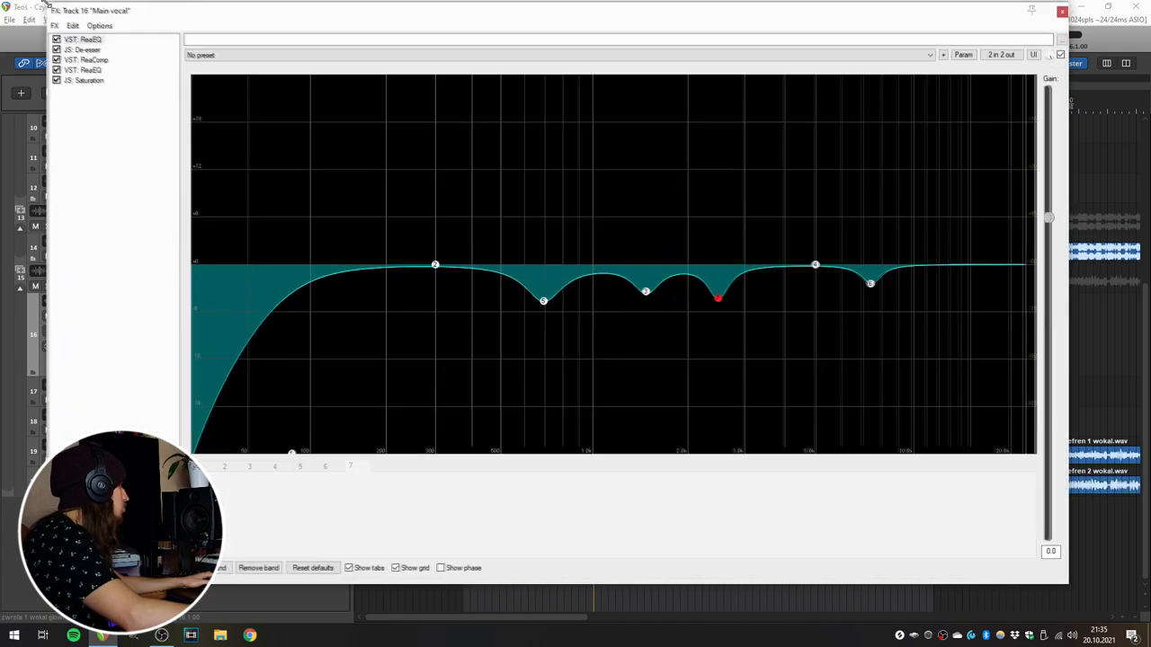
Add band 8 in ReaEQ, narrow it in the midrange and pull it into a slight cut
{"action": "left_click", "coordinate": [720, 297]}
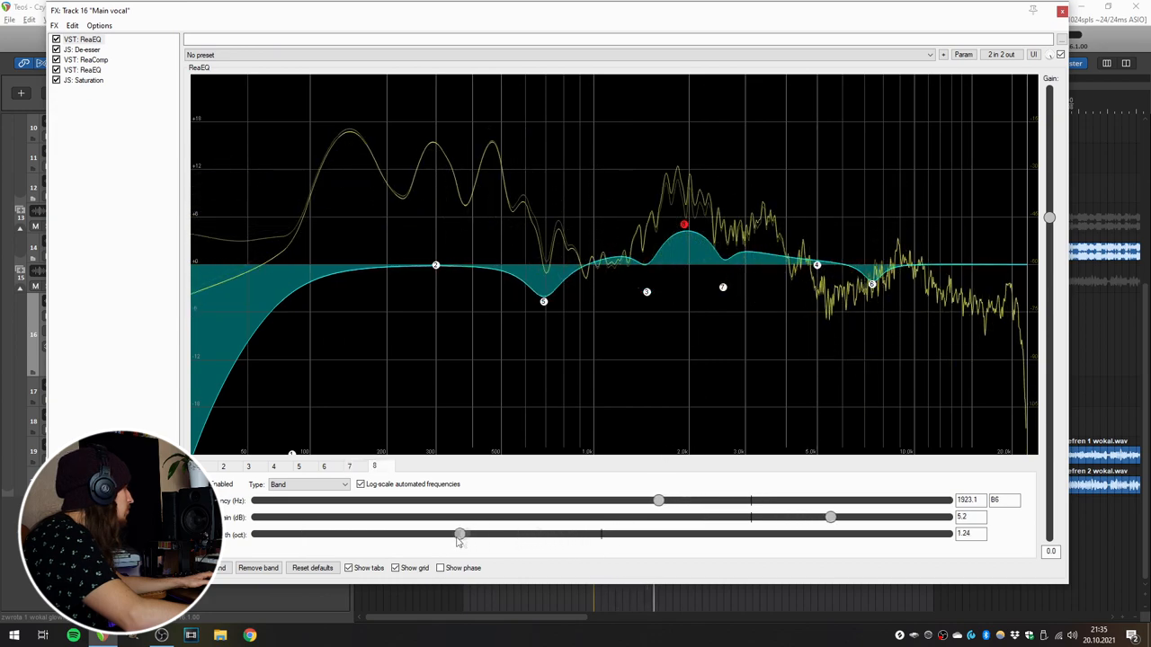
{"action": "left_click_drag", "start_coordinate": [461, 534], "coordinate": [291, 534]}
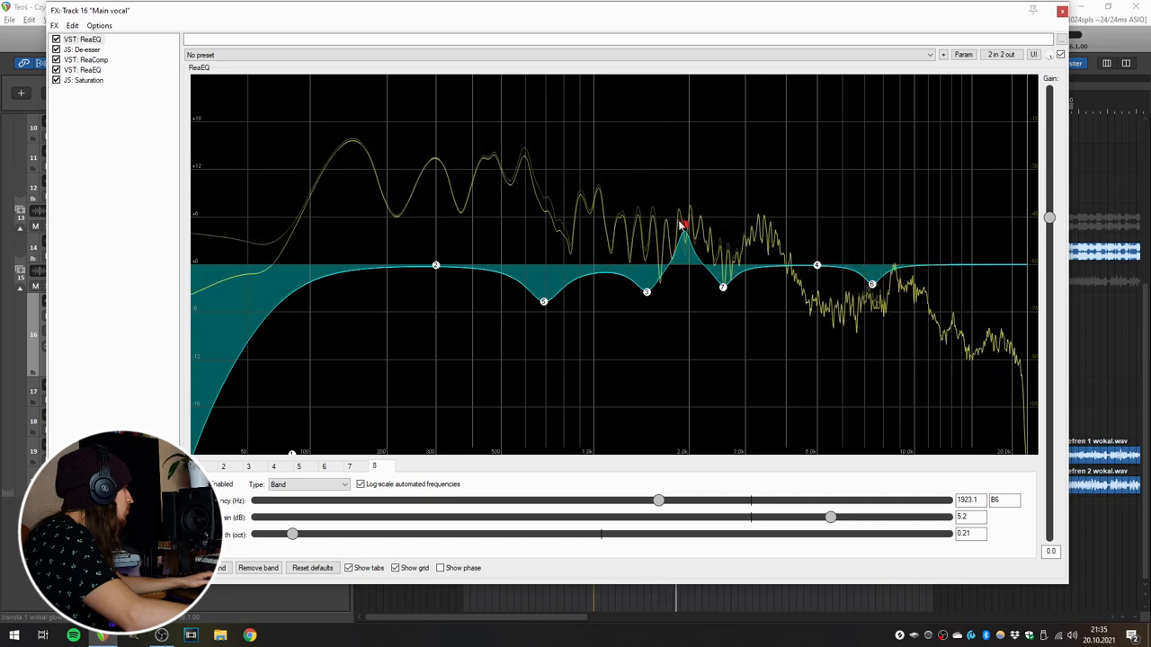
{"action": "left_click_drag", "start_coordinate": [684, 224], "coordinate": [775, 144]}
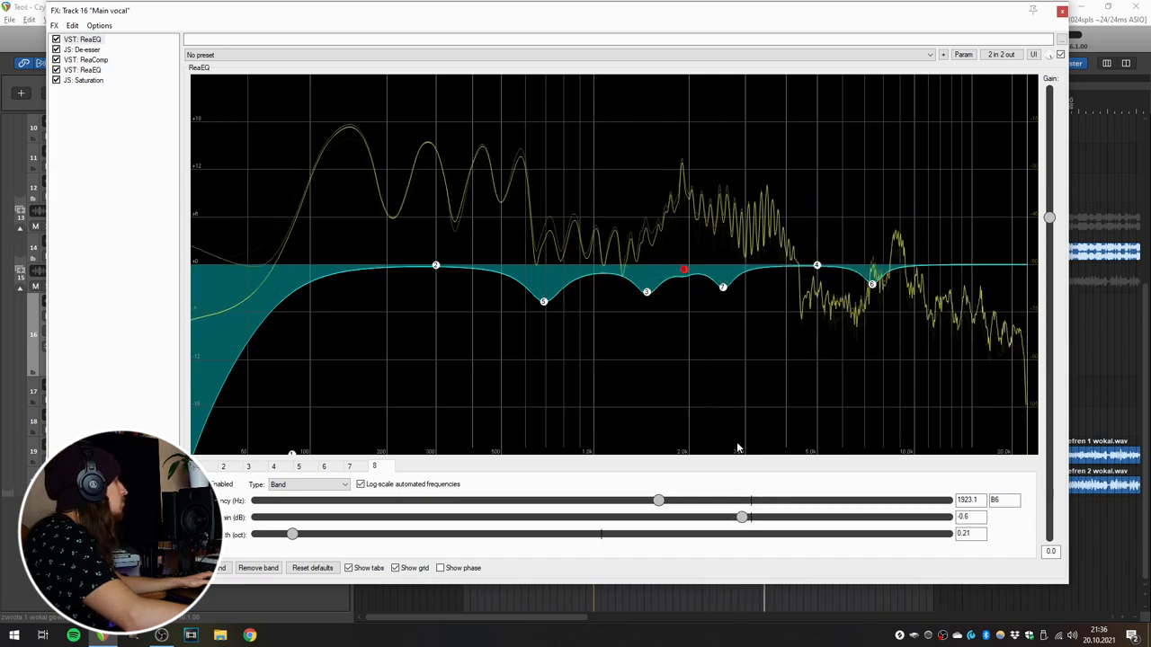
{"action": "mouse_move", "coordinate": [730, 418]}
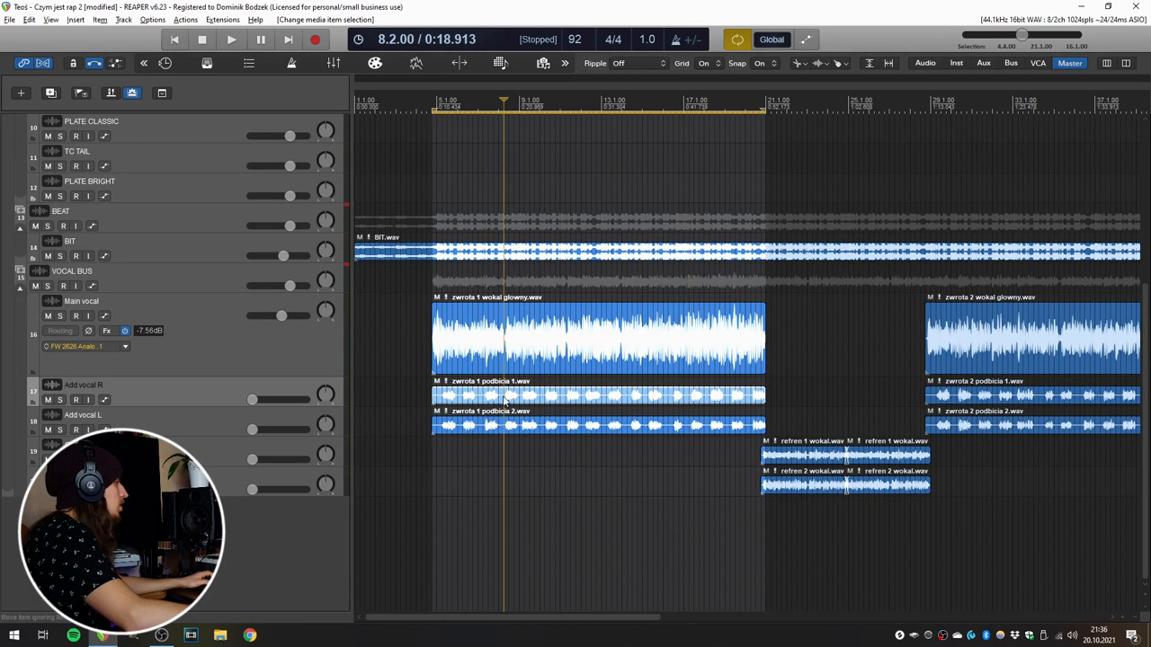
Group Add vocal R and L into a BACKING VOX folder and pan Add vocal R off-centre
{"action": "left_click", "coordinate": [122, 18]}
{"action": "type", "text": "BACKING VOX"}
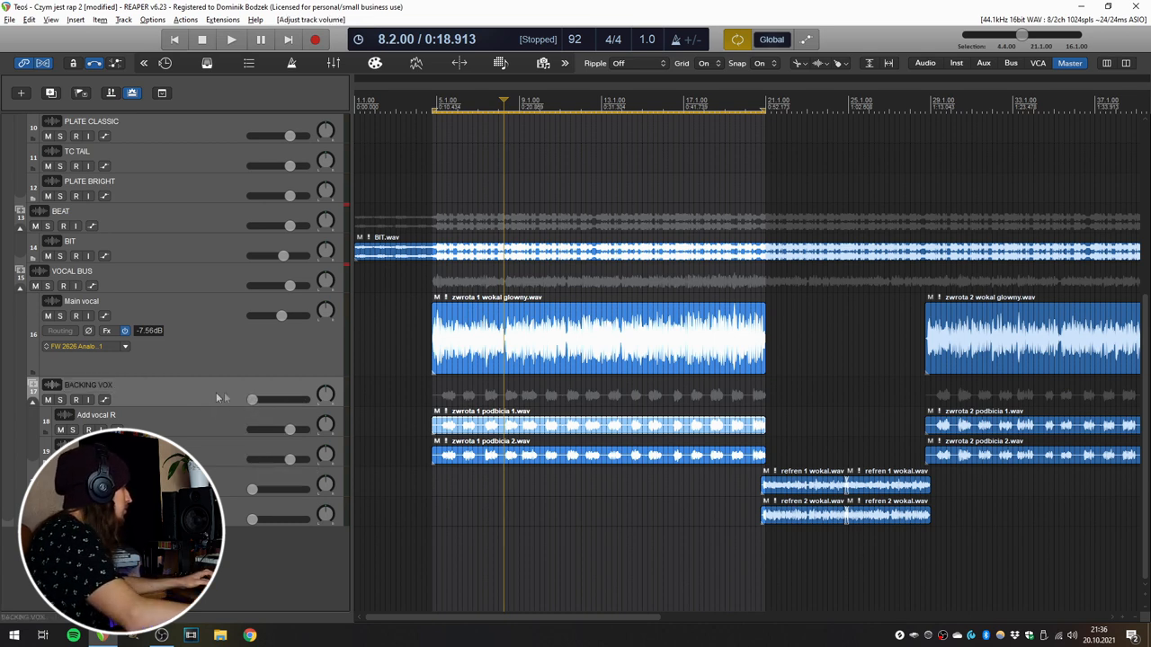
{"action": "mouse_move", "coordinate": [326, 428]}
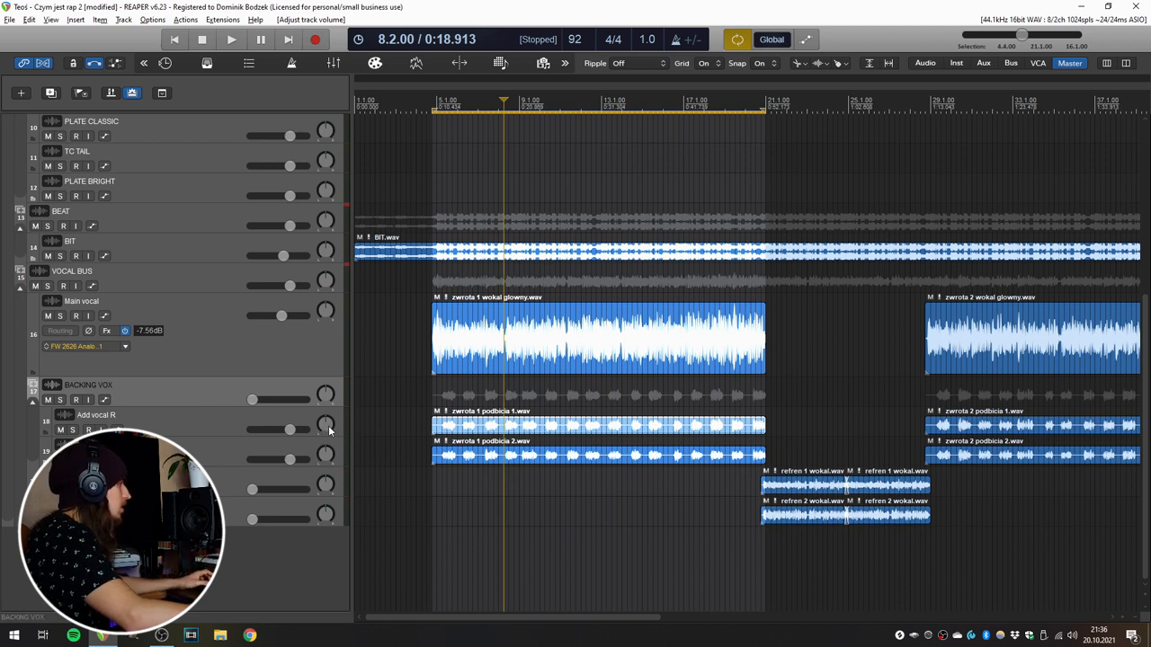
{"action": "mouse_move", "coordinate": [325, 424]}
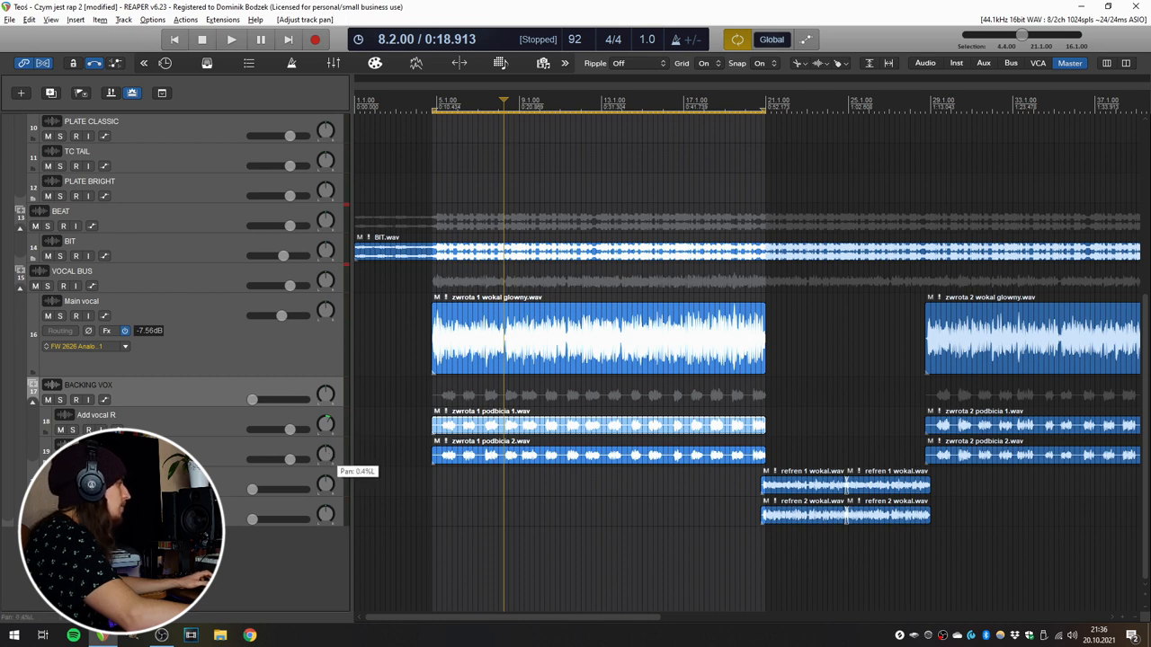
{"action": "left_click_drag", "start_coordinate": [327, 454], "coordinate": [327, 441]}
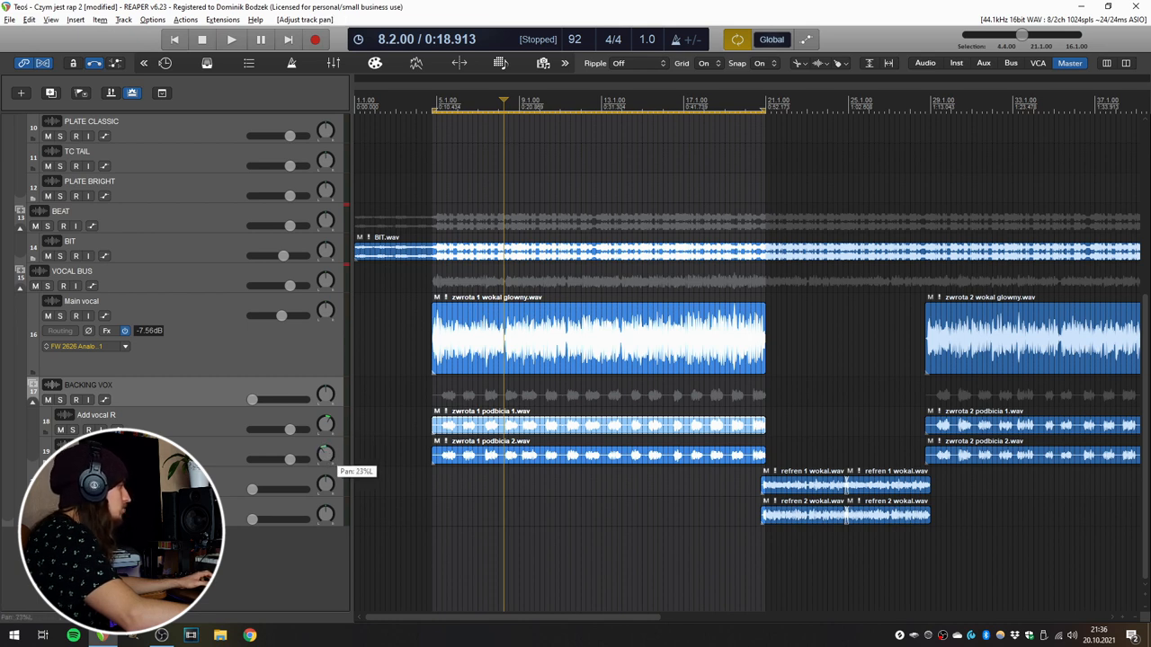
{"action": "left_click_drag", "start_coordinate": [325, 453], "coordinate": [327, 458]}
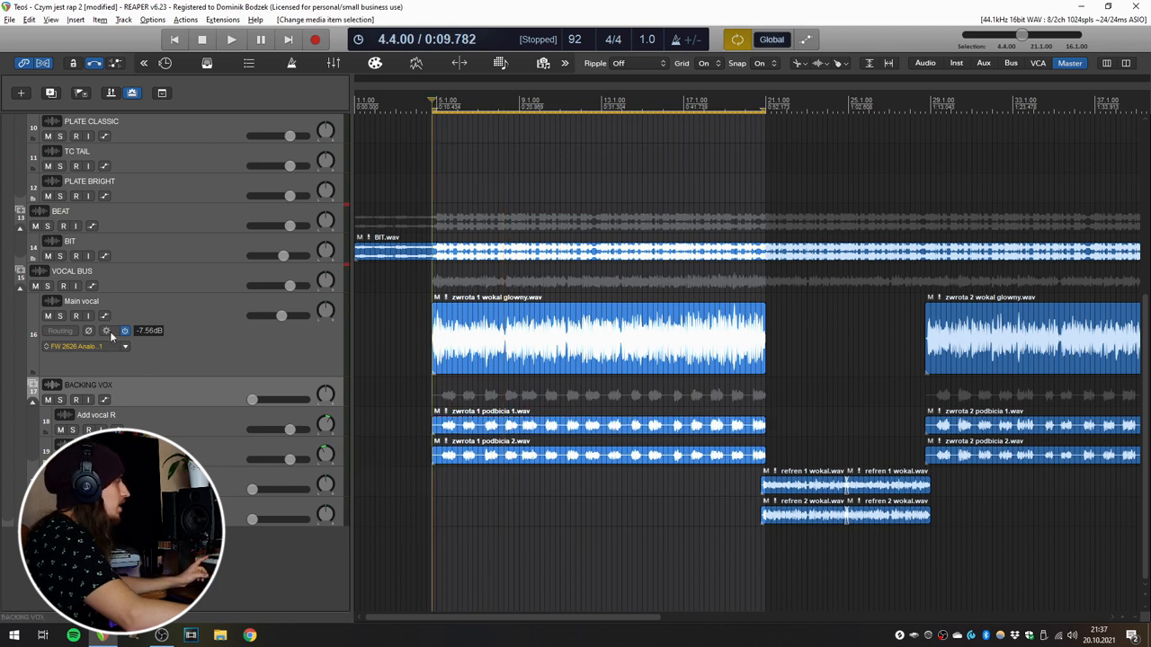
Check the Main vocal's plugin list, then set the BACKING VOX folder's volume against it
{"action": "left_click", "coordinate": [124, 331]}
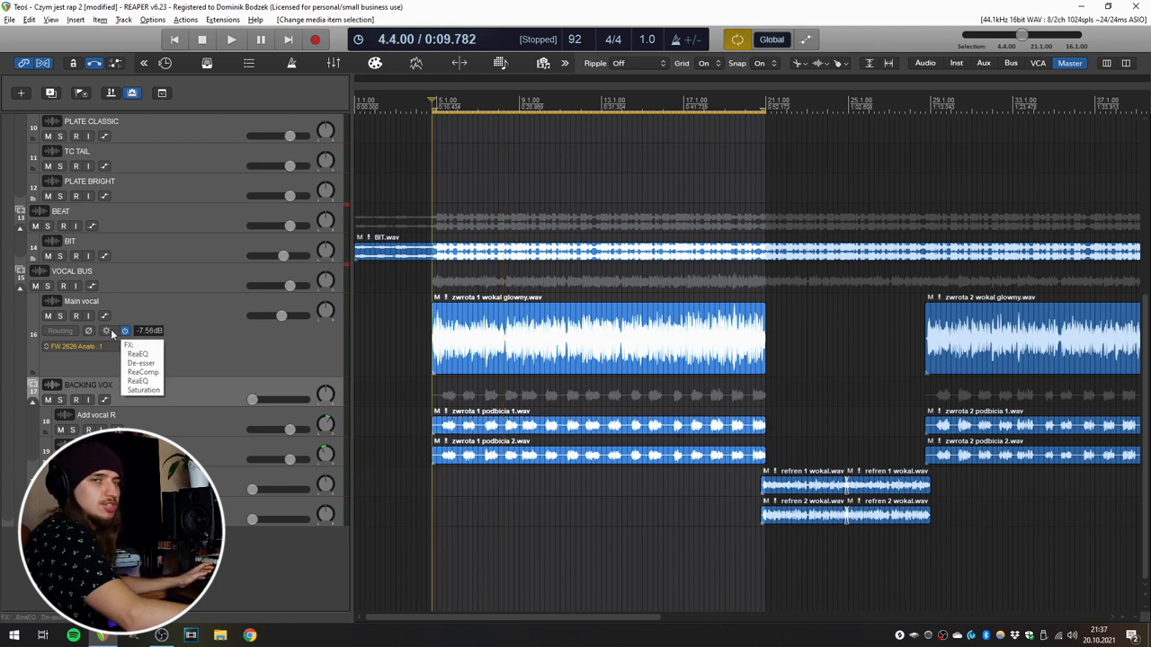
{"action": "left_click", "coordinate": [137, 396]}
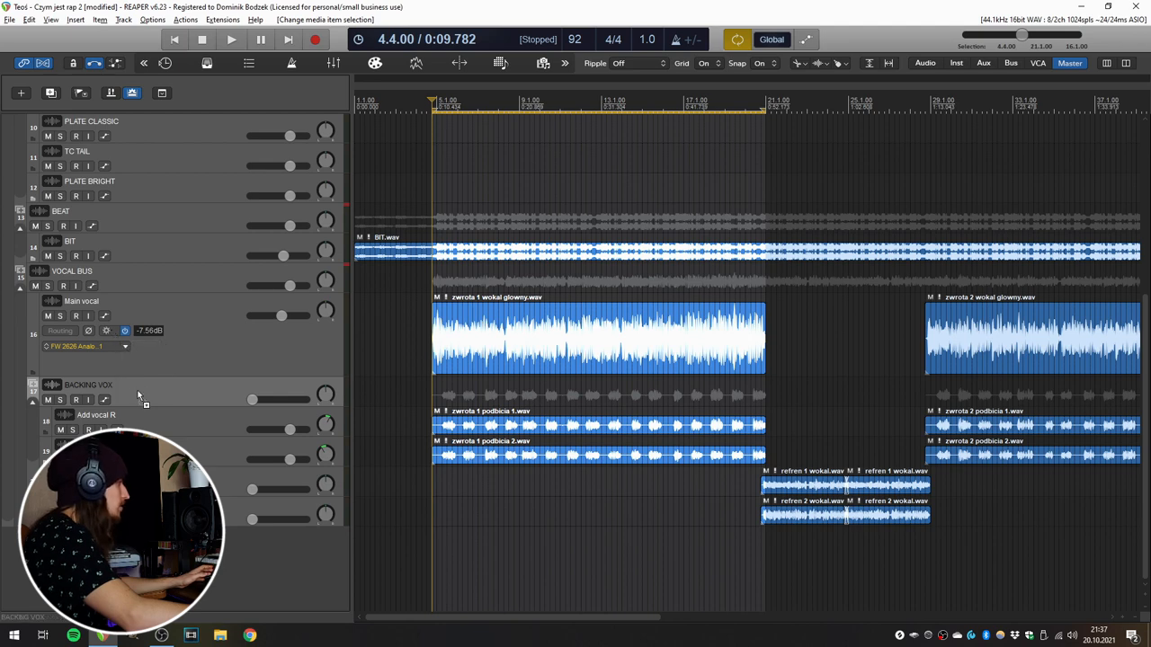
{"action": "left_click", "coordinate": [106, 331]}
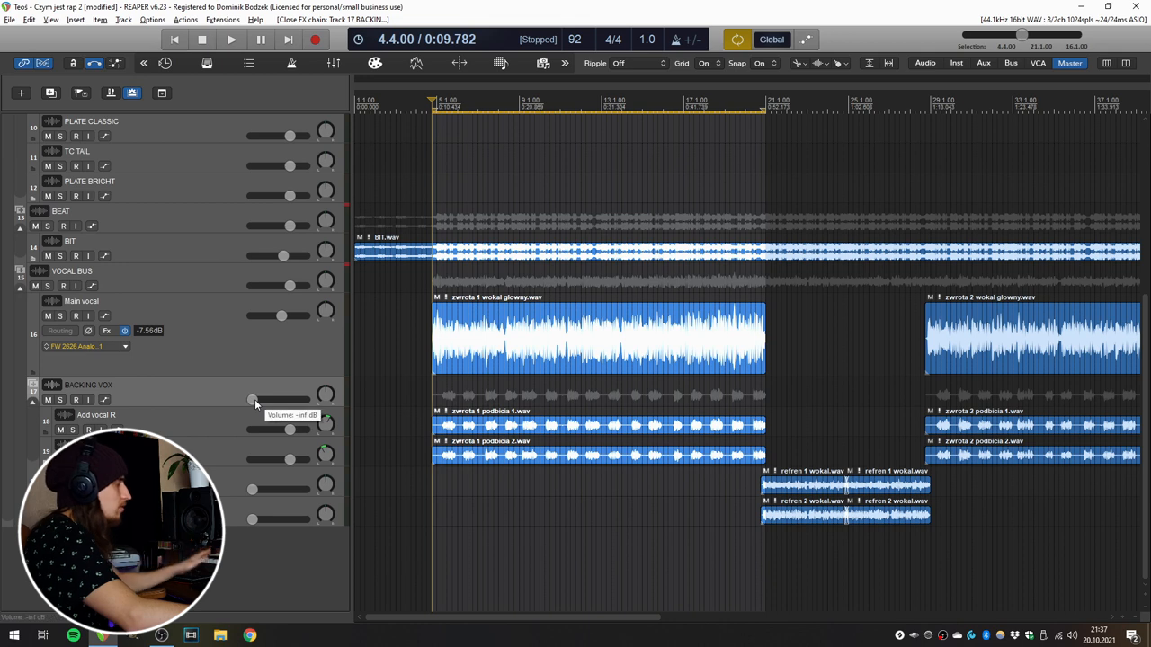
{"action": "mouse_move", "coordinate": [151, 409]}
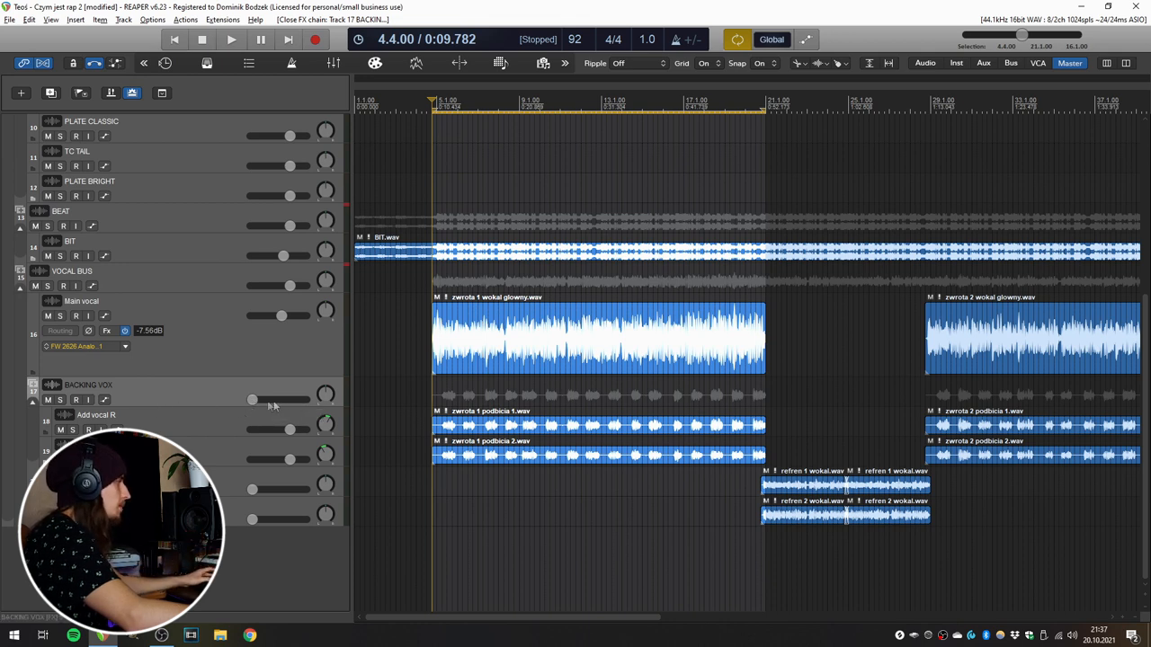
{"action": "left_click", "coordinate": [230, 39]}
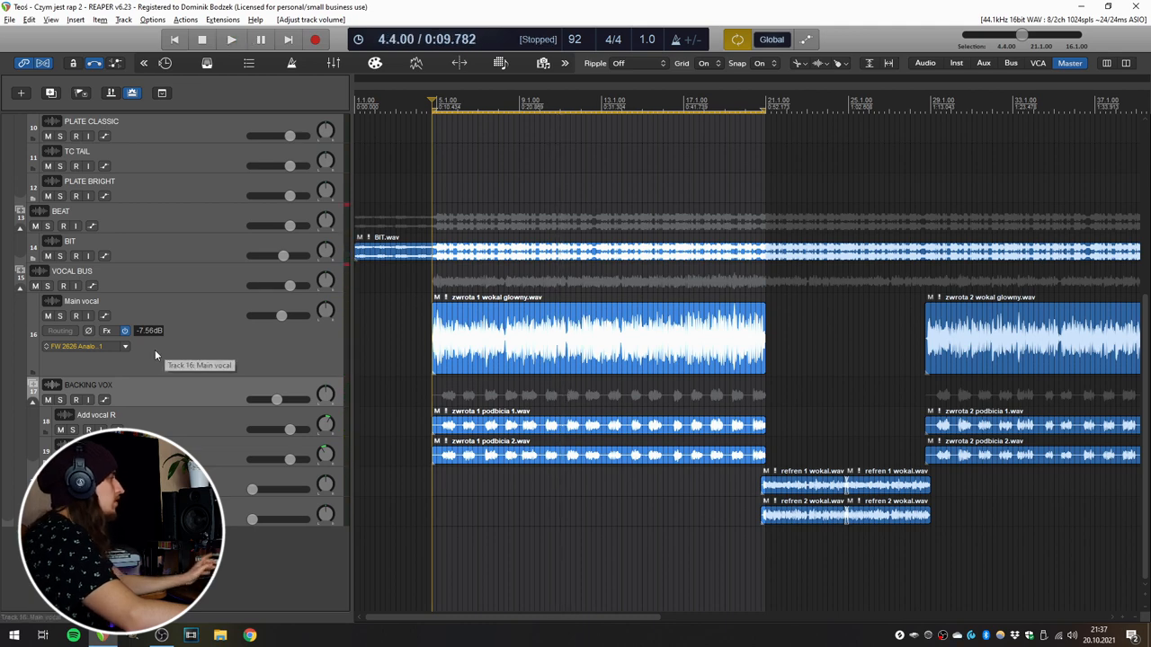
{"action": "scroll", "scroll_direction": "up", "scroll_amount": 3}
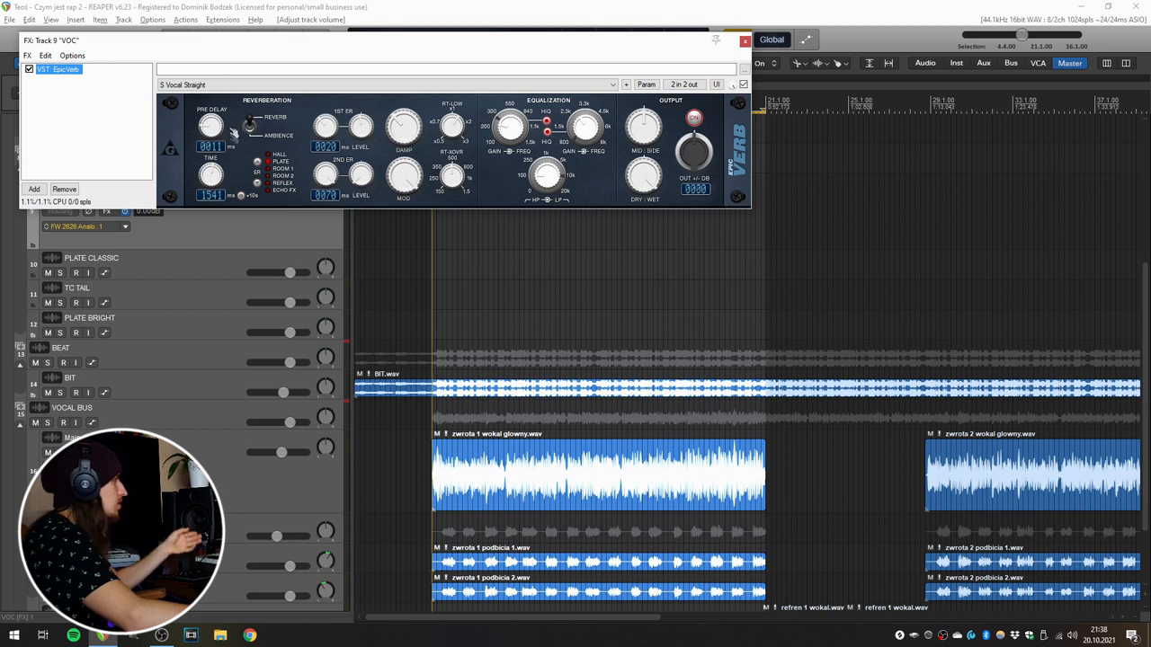
{"action": "mouse_move", "coordinate": [618, 111]}
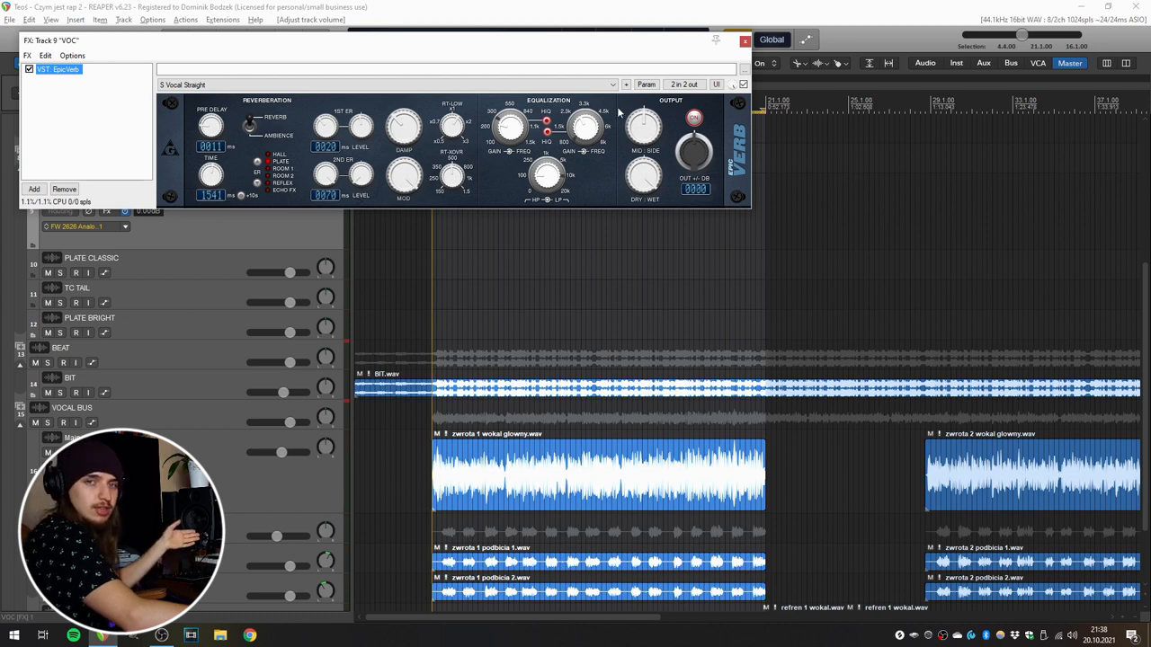
{"action": "left_click", "coordinate": [745, 40]}
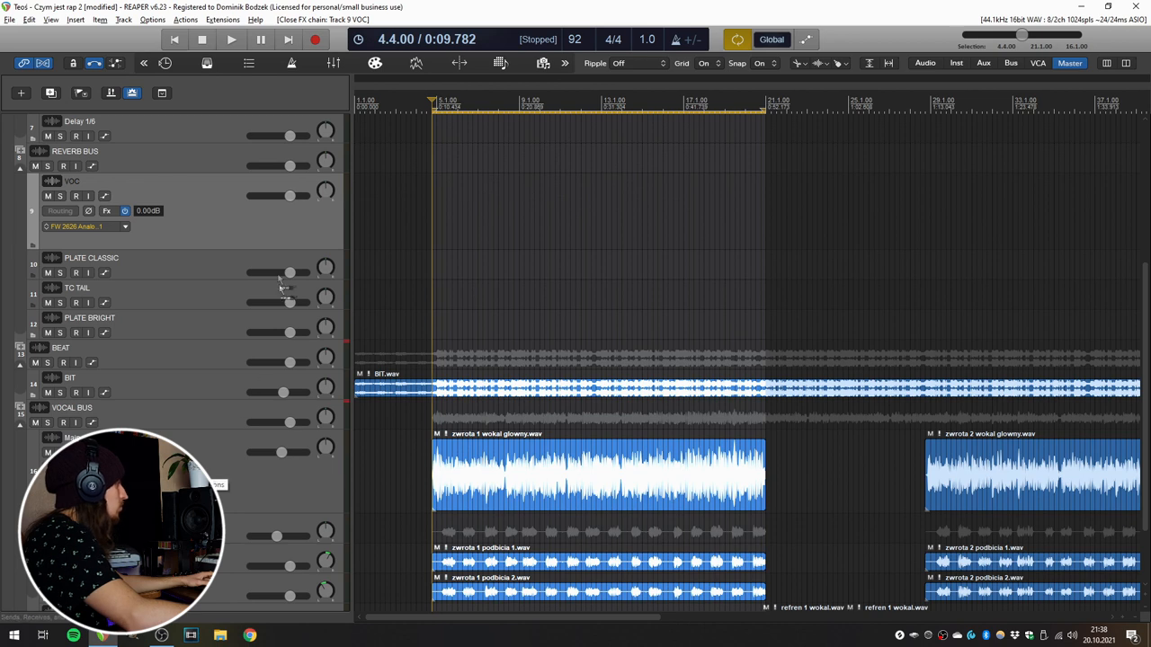
{"action": "mouse_move", "coordinate": [205, 202]}
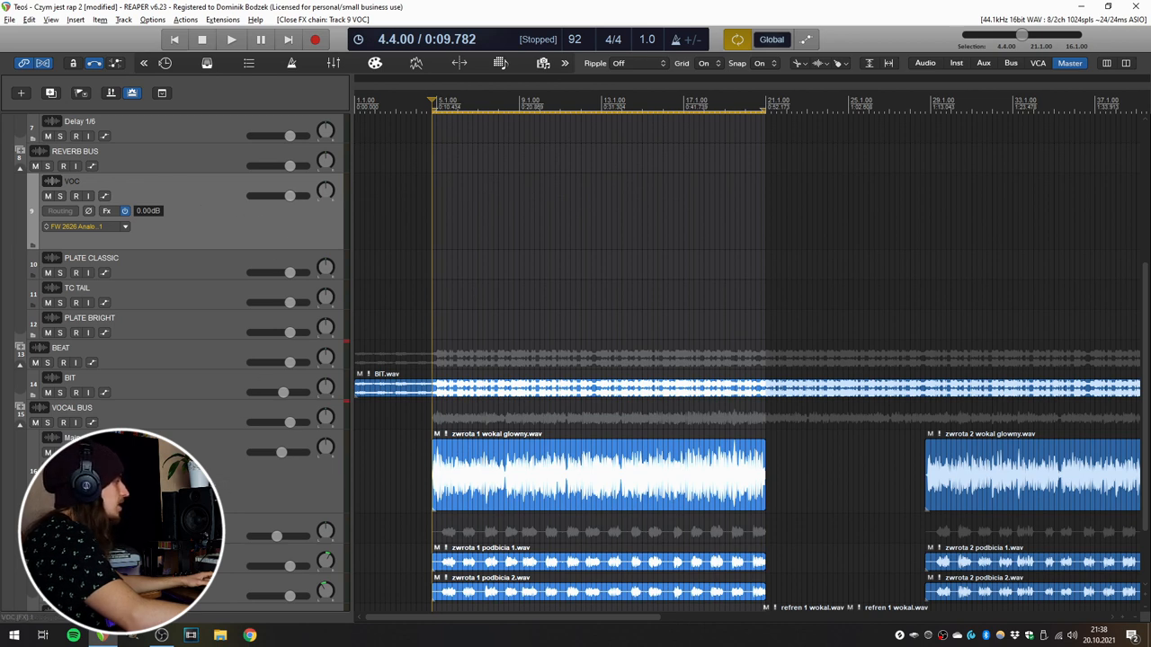
{"action": "mouse_move", "coordinate": [227, 217]}
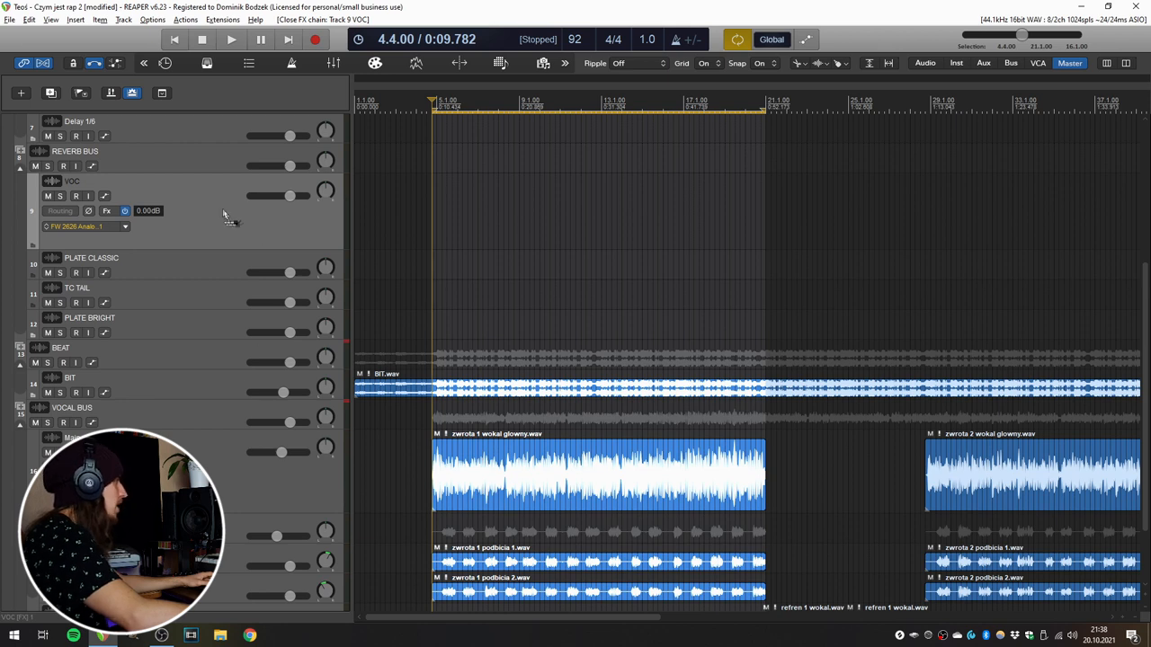
{"action": "mouse_move", "coordinate": [207, 207]}
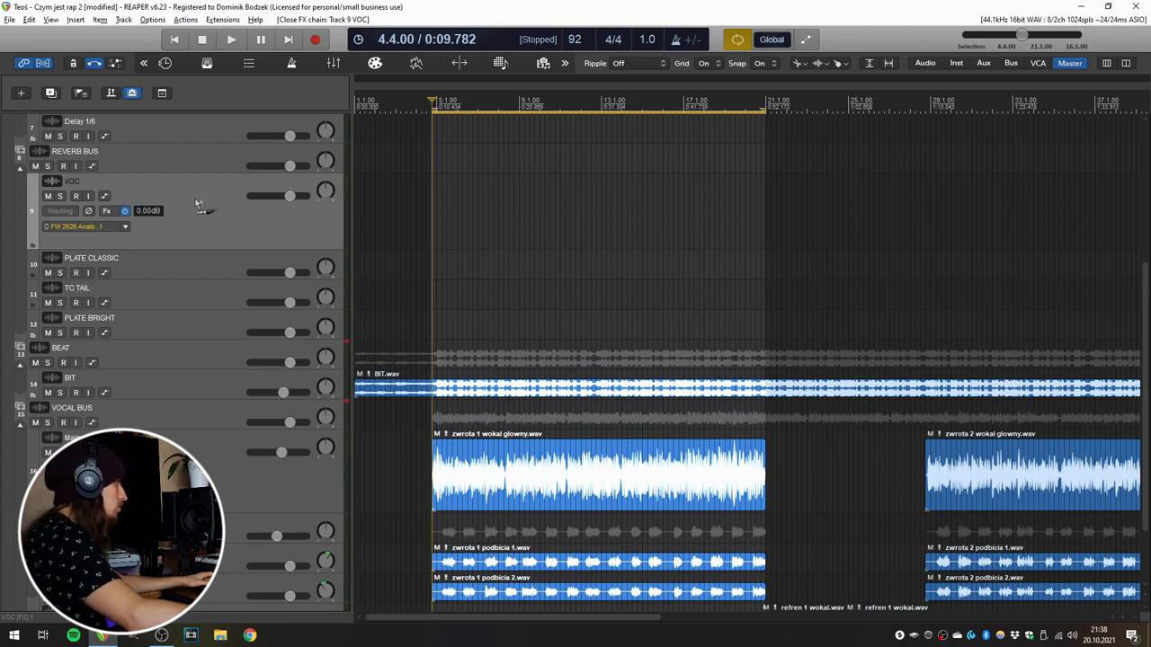
Create a send from Main vocal to the VOC reverb track at a lowered send level, auditioned during playback
{"action": "left_click", "coordinate": [231, 39]}
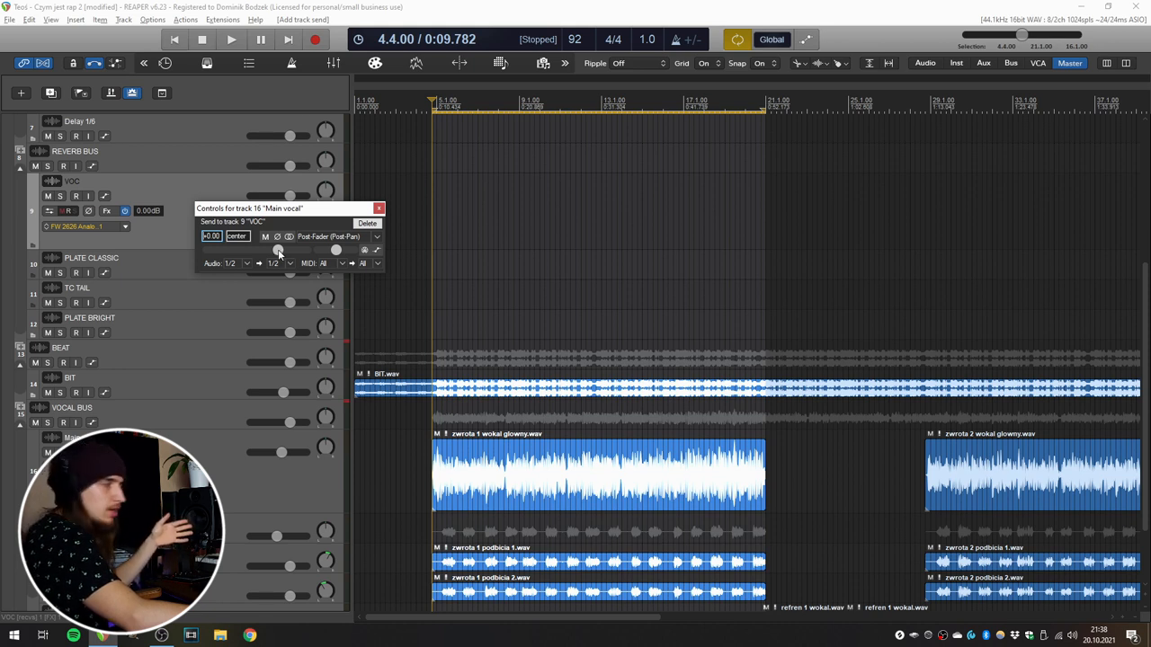
{"action": "left_click", "coordinate": [231, 39]}
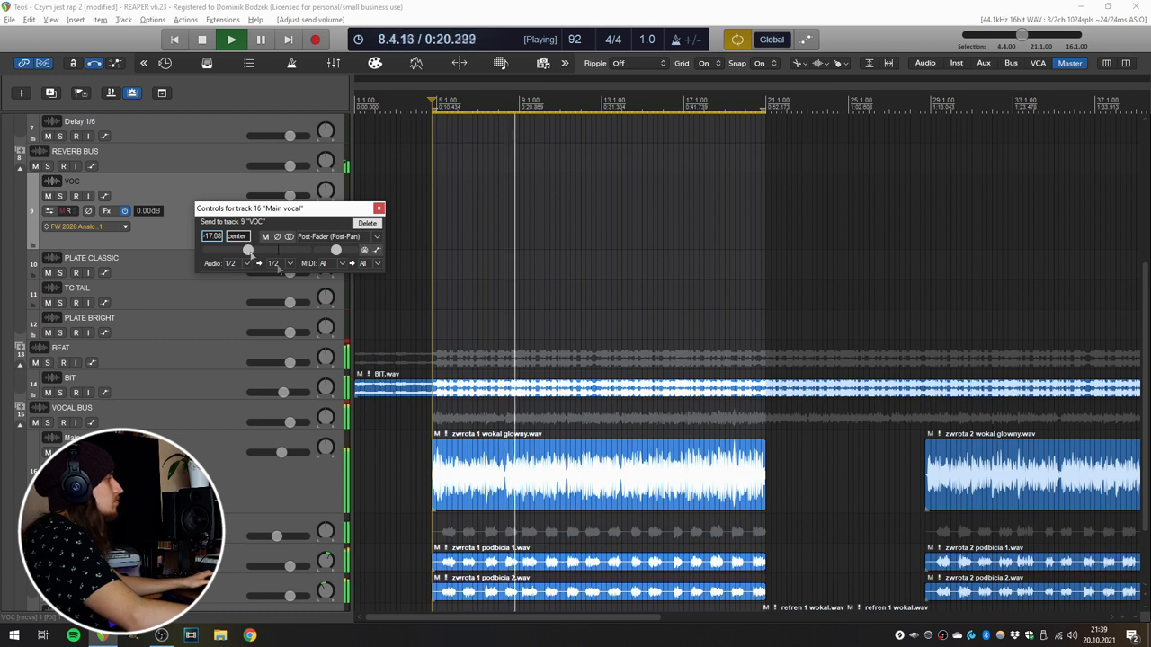
{"action": "left_click", "coordinate": [202, 39]}
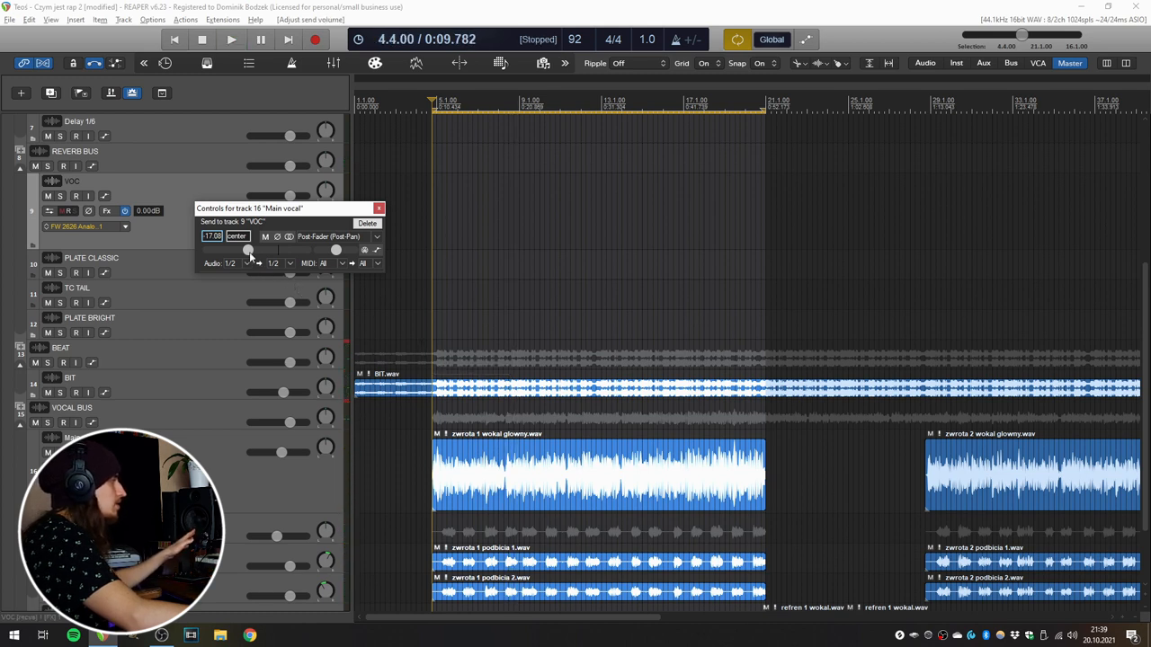
{"action": "mouse_move", "coordinate": [252, 258]}
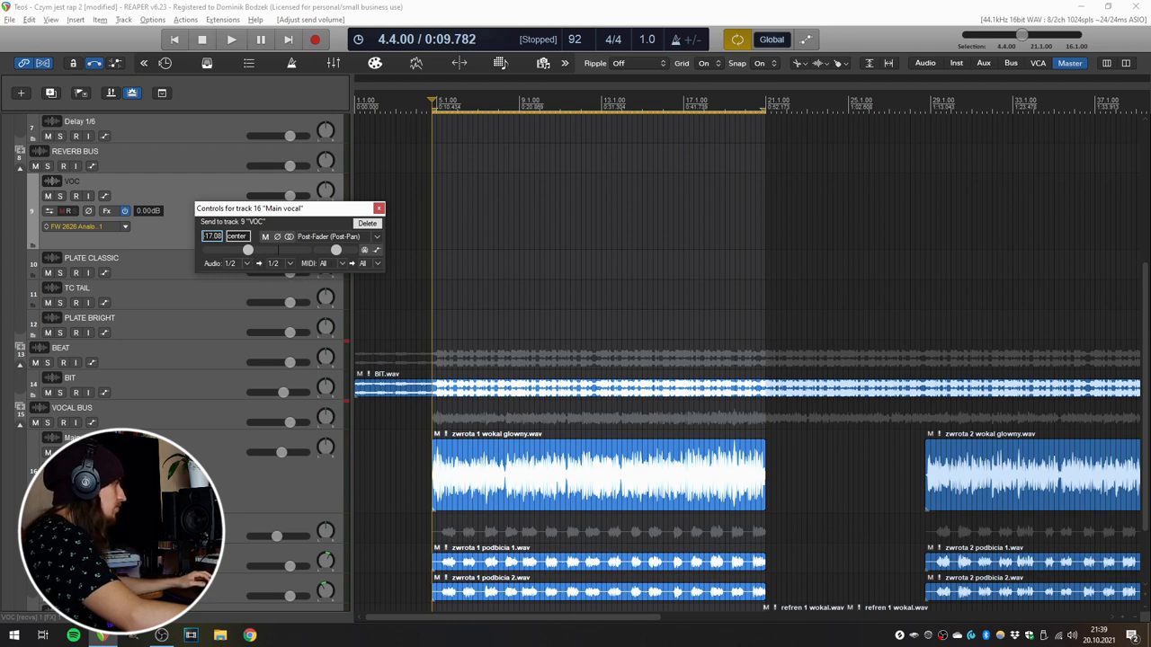
{"action": "left_click", "coordinate": [230, 40]}
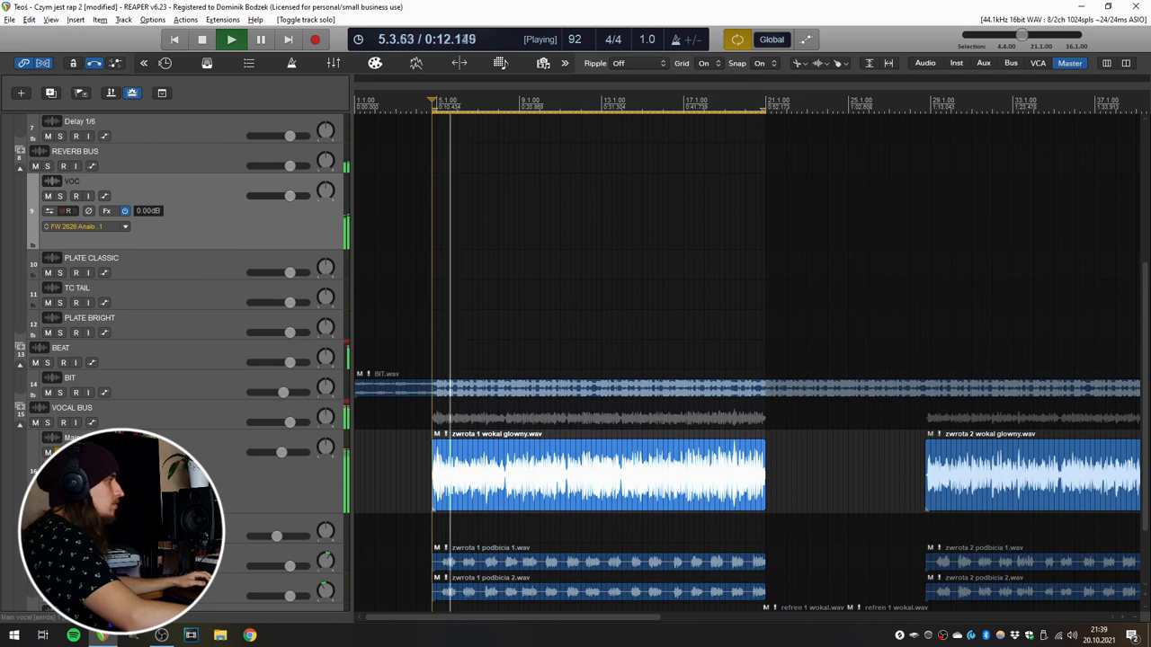
{"action": "left_click", "coordinate": [202, 39]}
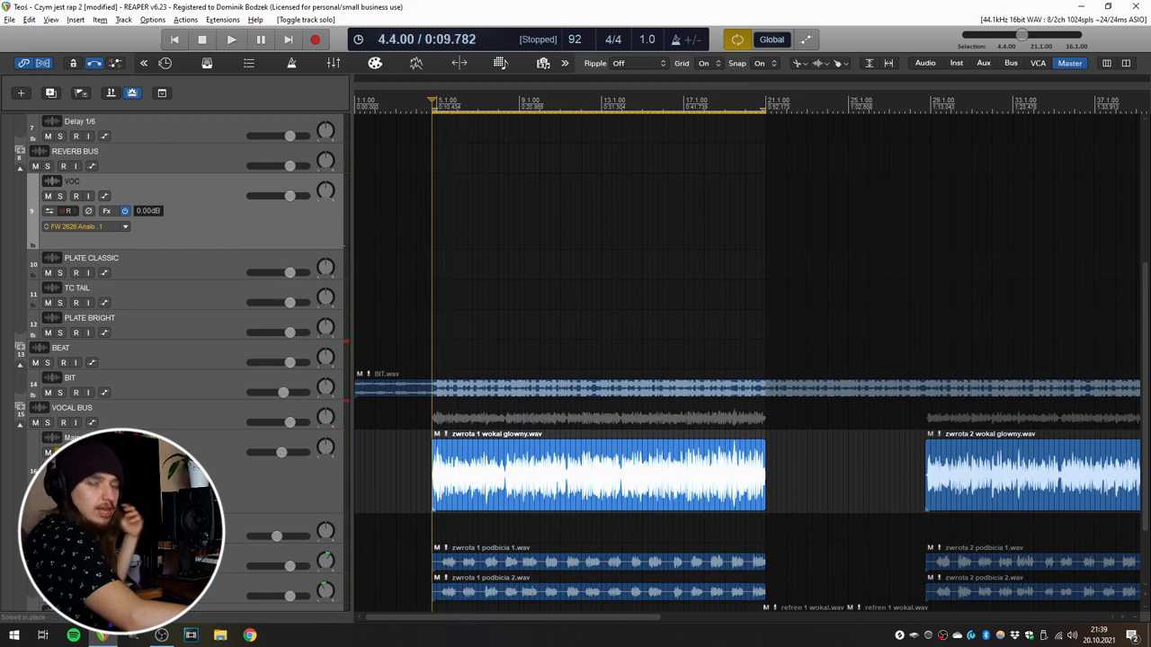
{"action": "scroll", "scroll_direction": "down", "scroll_amount": 3}
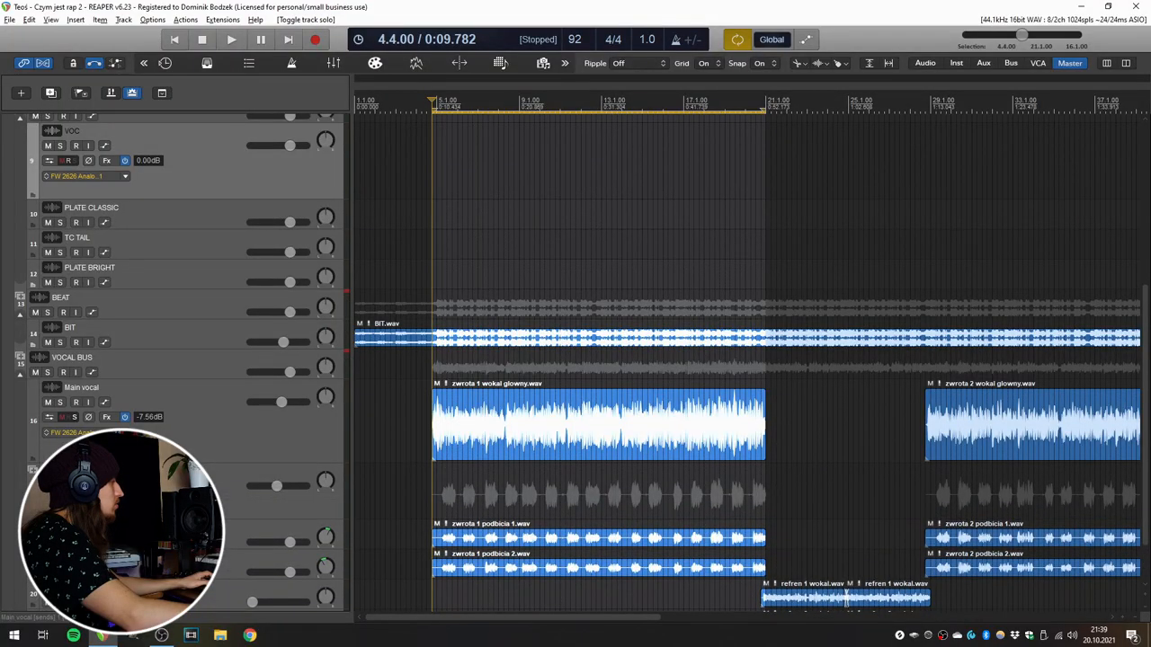
{"action": "mouse_move", "coordinate": [162, 215]}
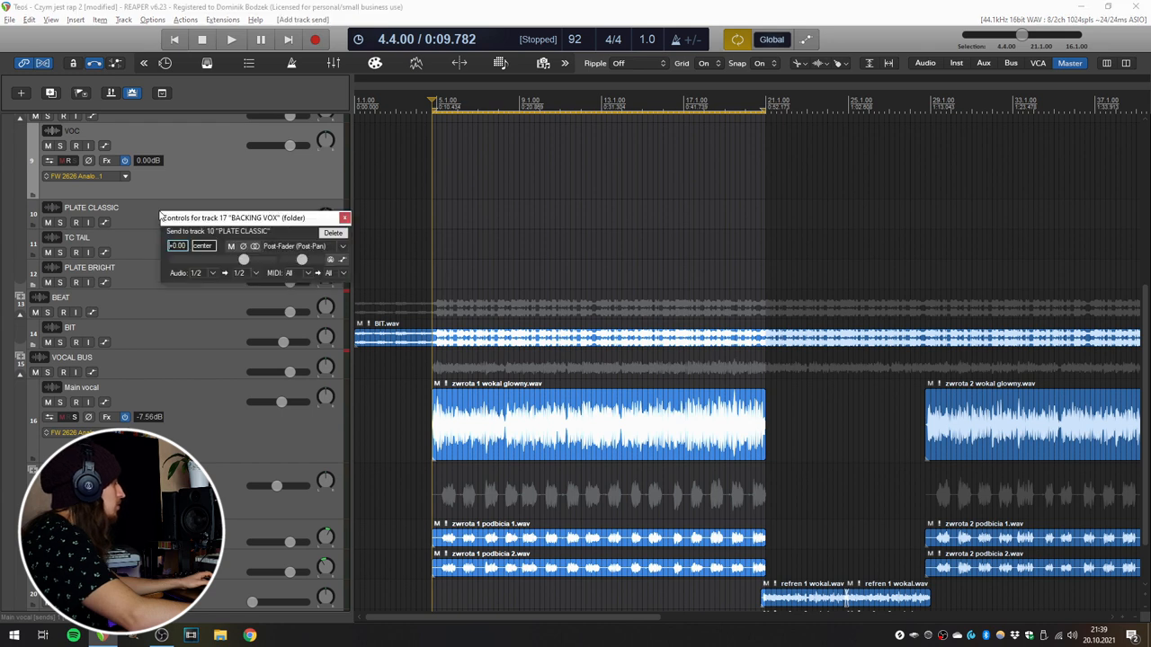
Send BACKING VOX to PLATE CLASSIC and bring up its Rev PLATE-140 plate reverb plugin
{"action": "left_click", "coordinate": [230, 40]}
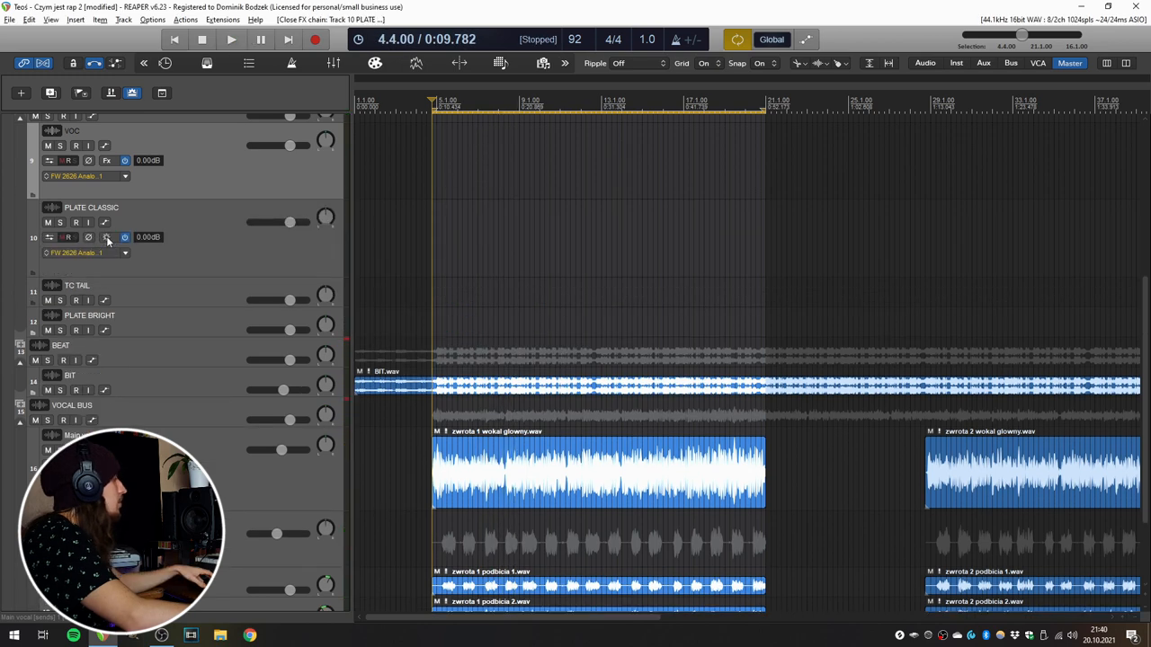
{"action": "left_click", "coordinate": [125, 237]}
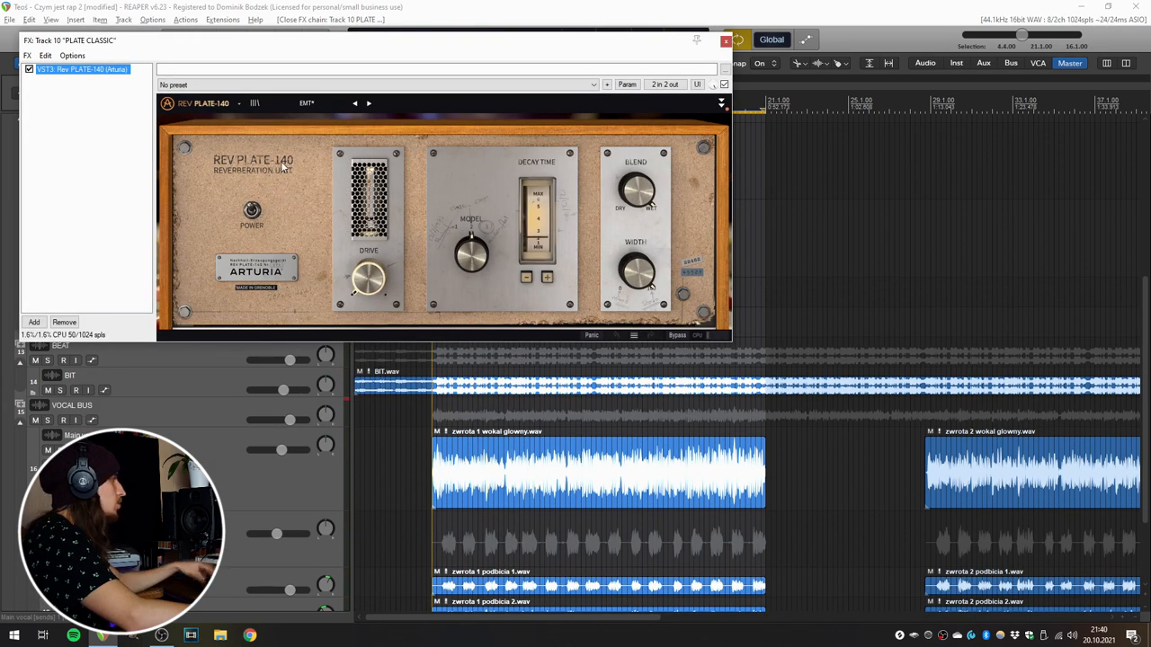